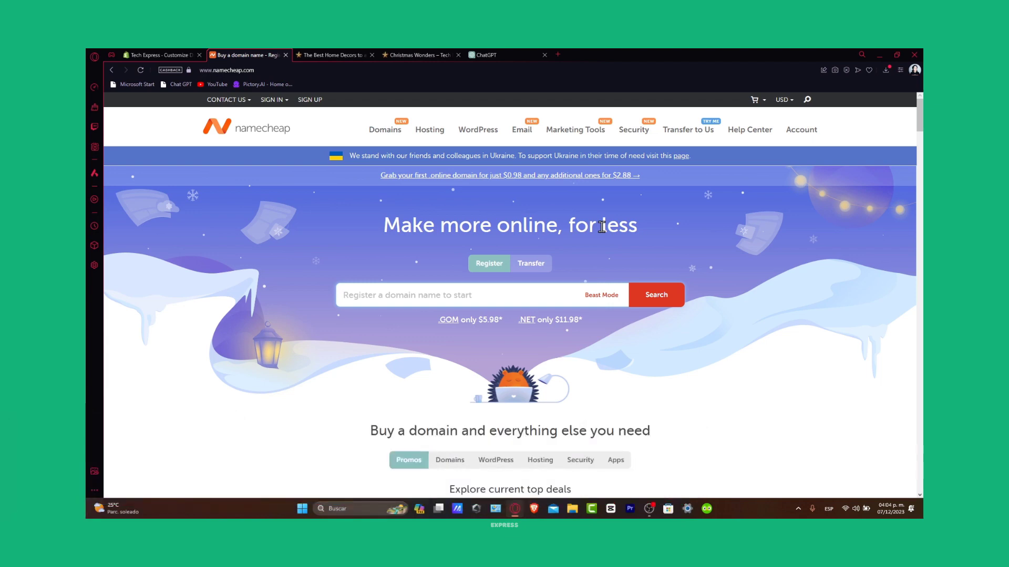
mouse_move(653, 420)
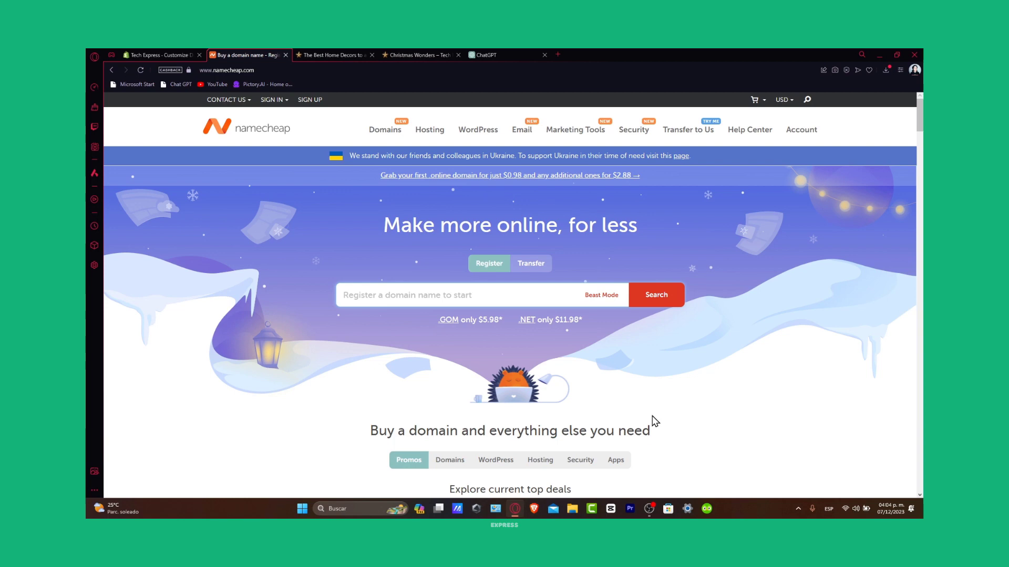
- Sign into the Namecheap account via Account > Dashboard
scroll(down, 3)
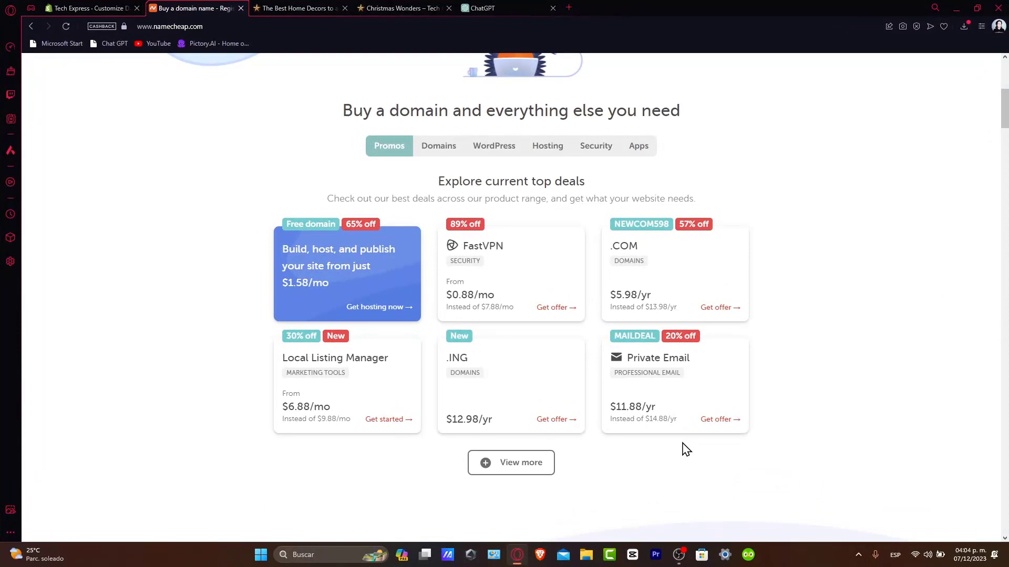
scroll(down, 3)
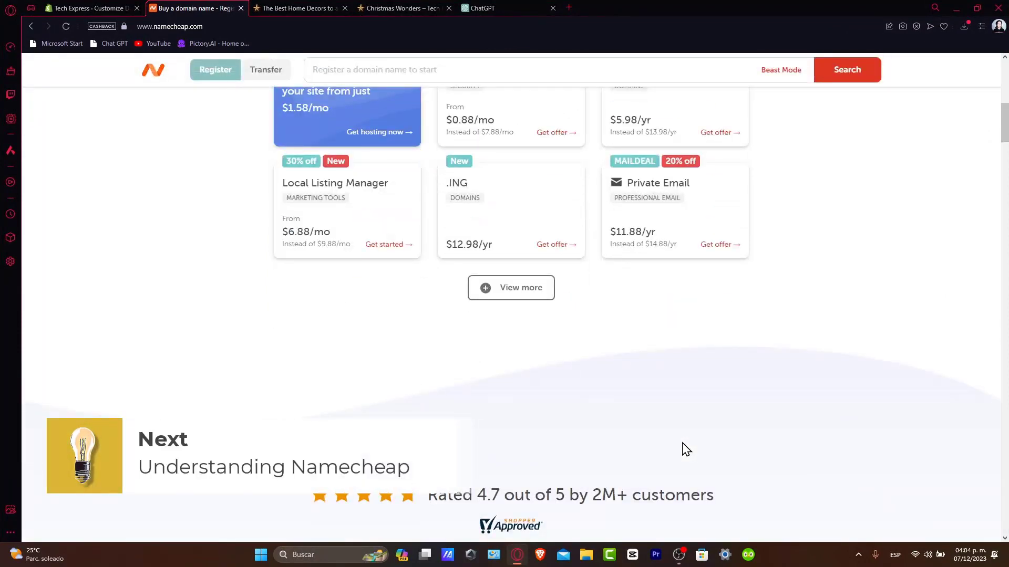
scroll(down, 3)
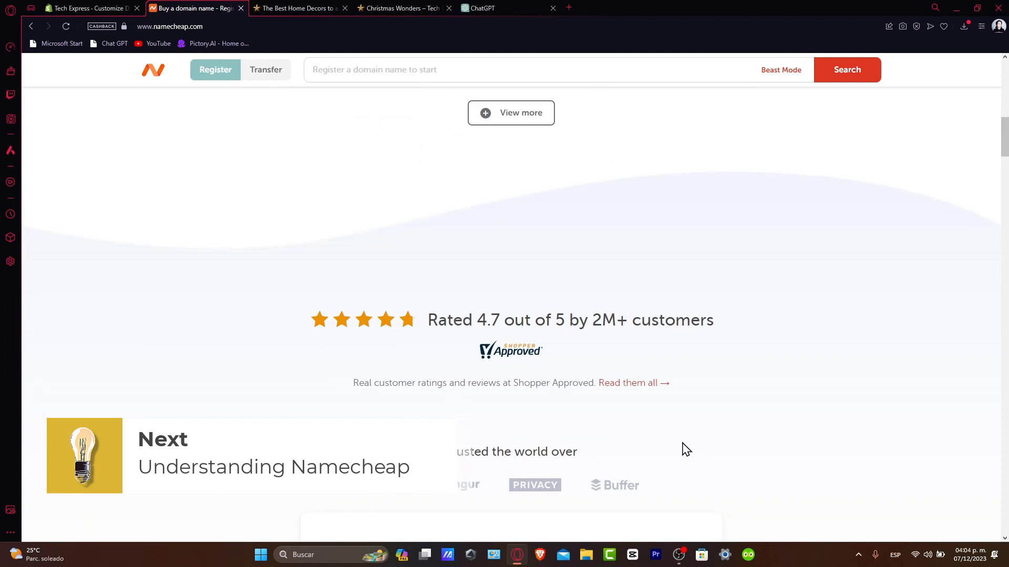
scroll(down, 3)
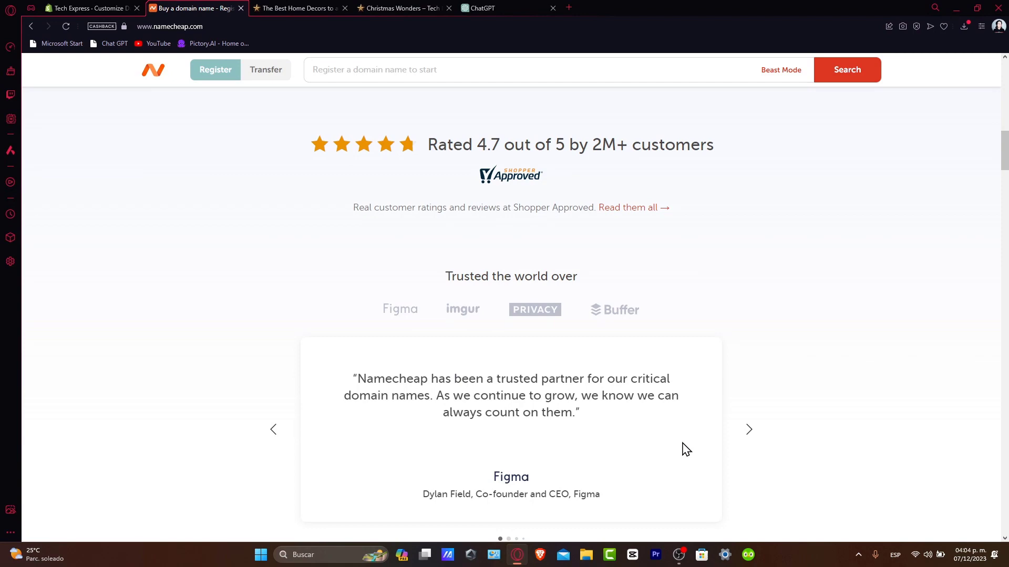
scroll(down, 3)
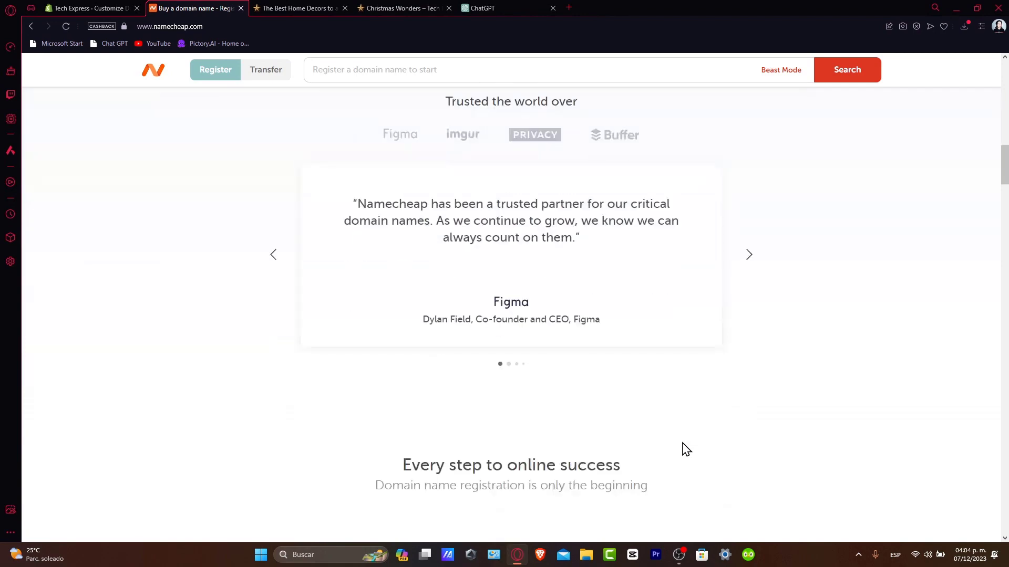
scroll(down, 3)
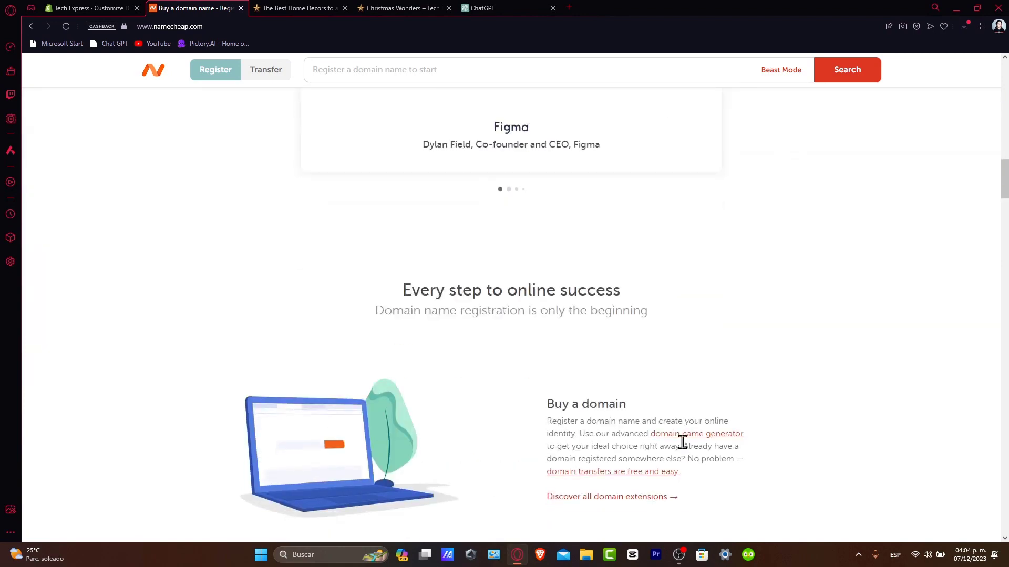
scroll(up, 3)
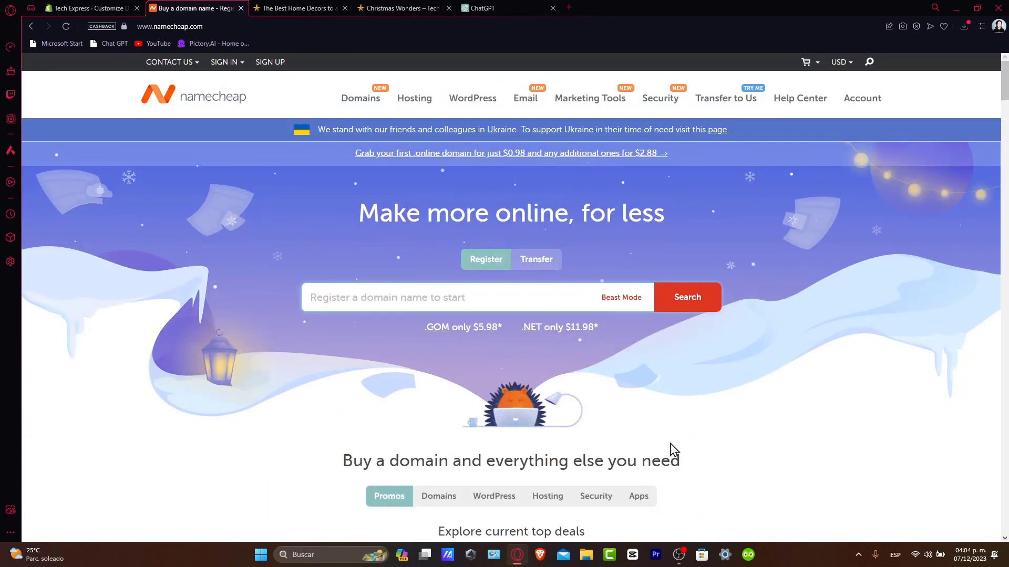
click(861, 99)
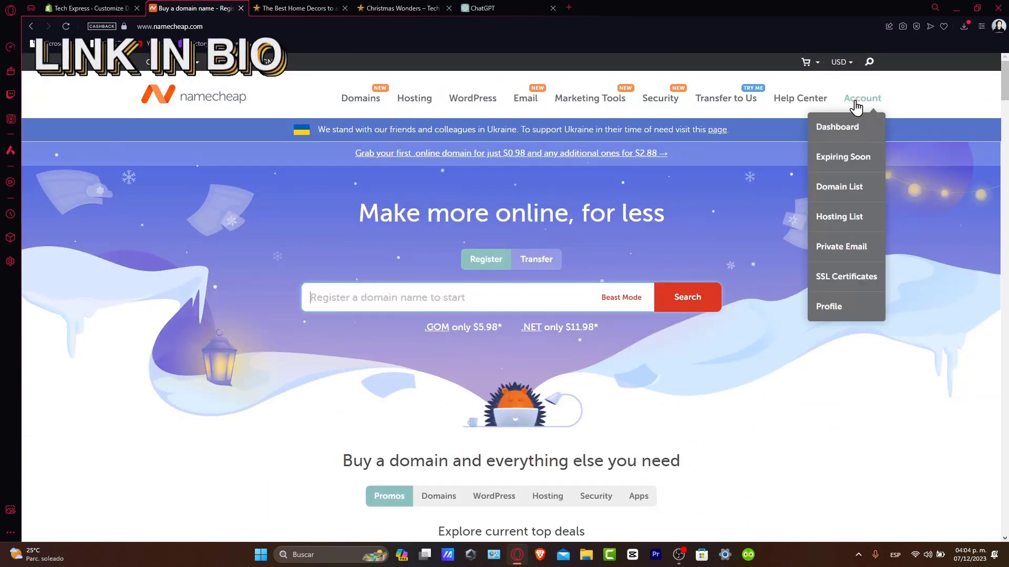
click(838, 127)
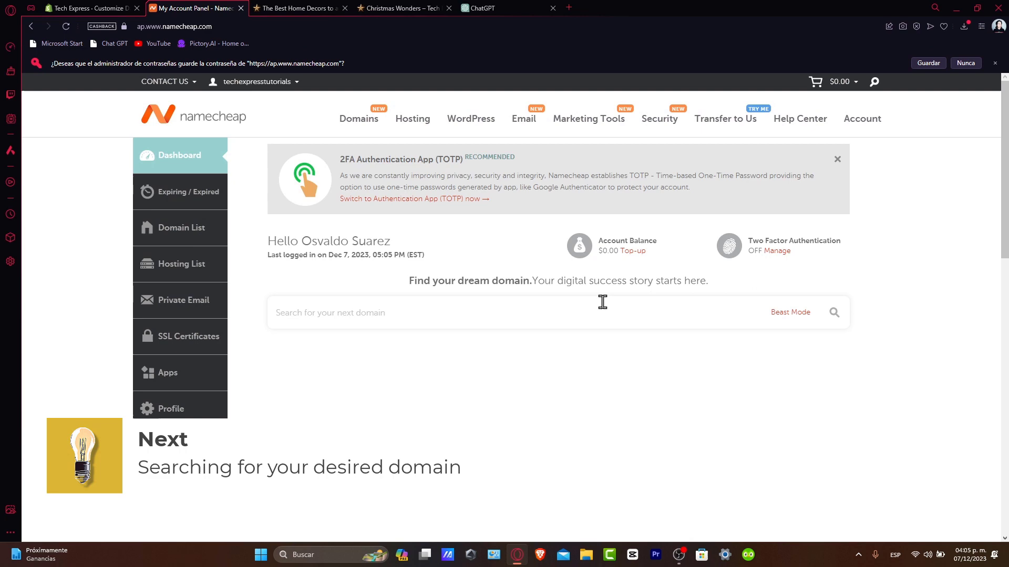
- Go to the Domain Prices page listing .COM, .NET and .ORG pricing
click(360, 119)
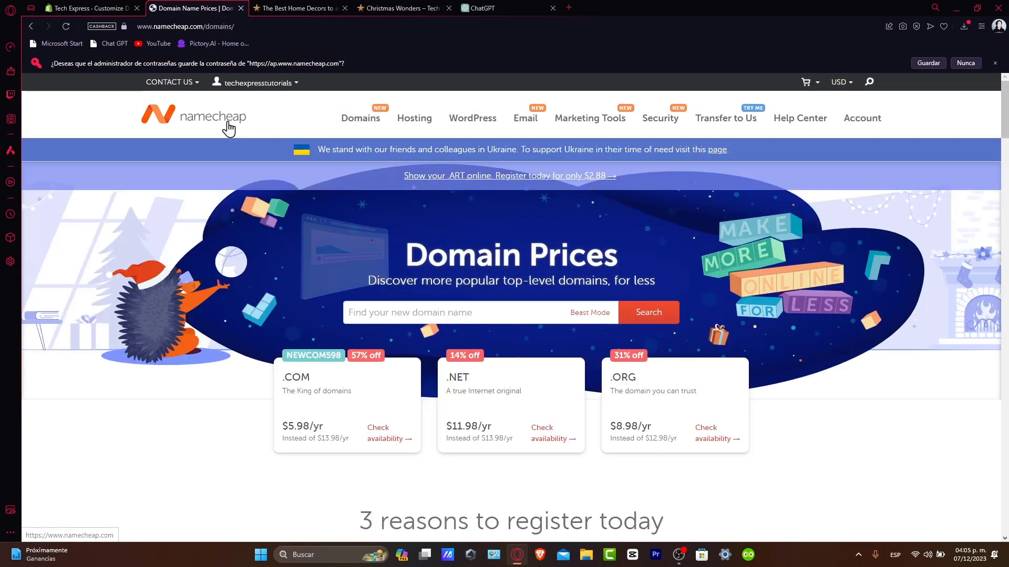
scroll(down, 3)
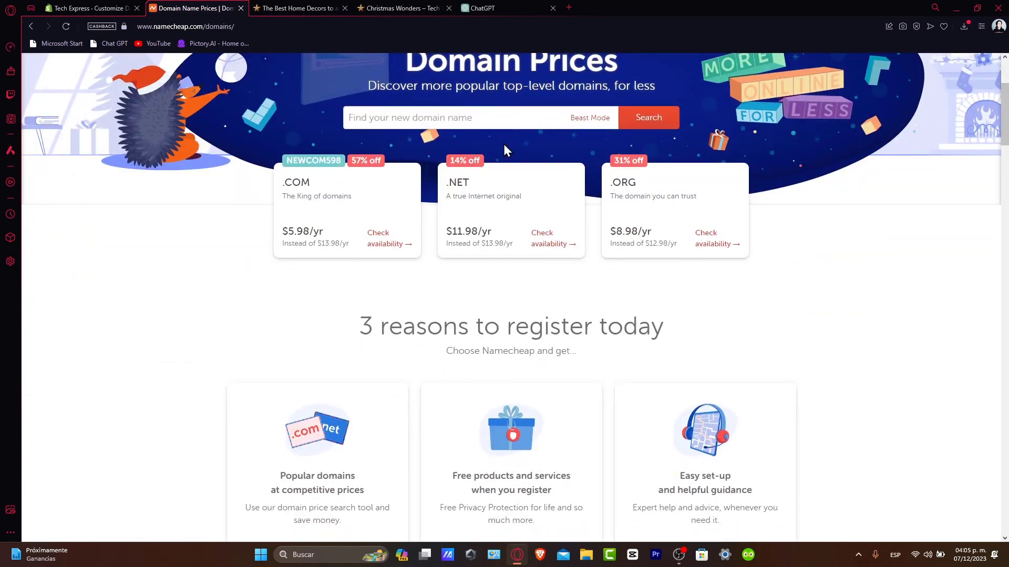
- Search for 'techexpress' and scroll the results down to techexpress.lat at $1.80/yr
click(479, 117)
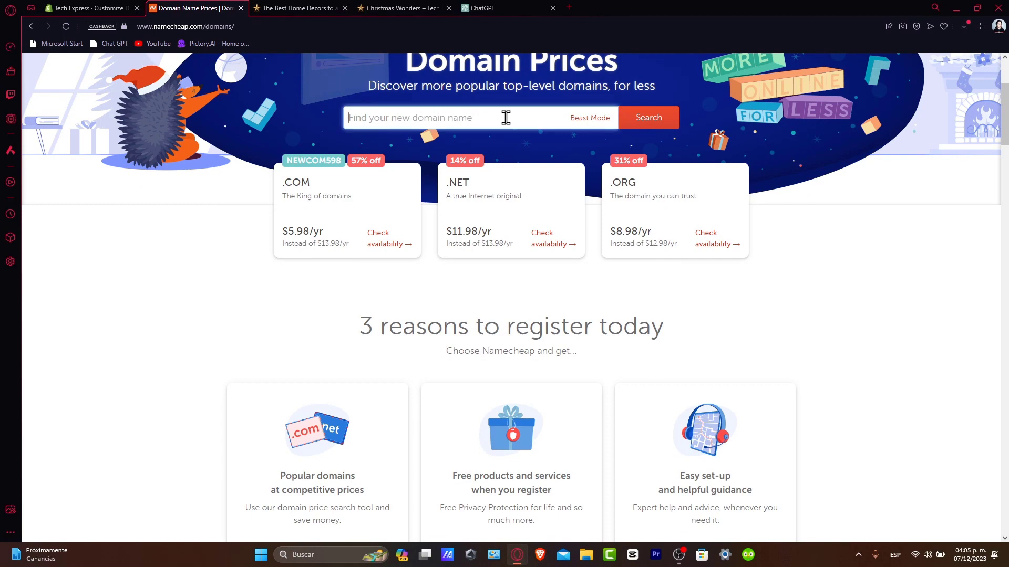
text(techexpress)
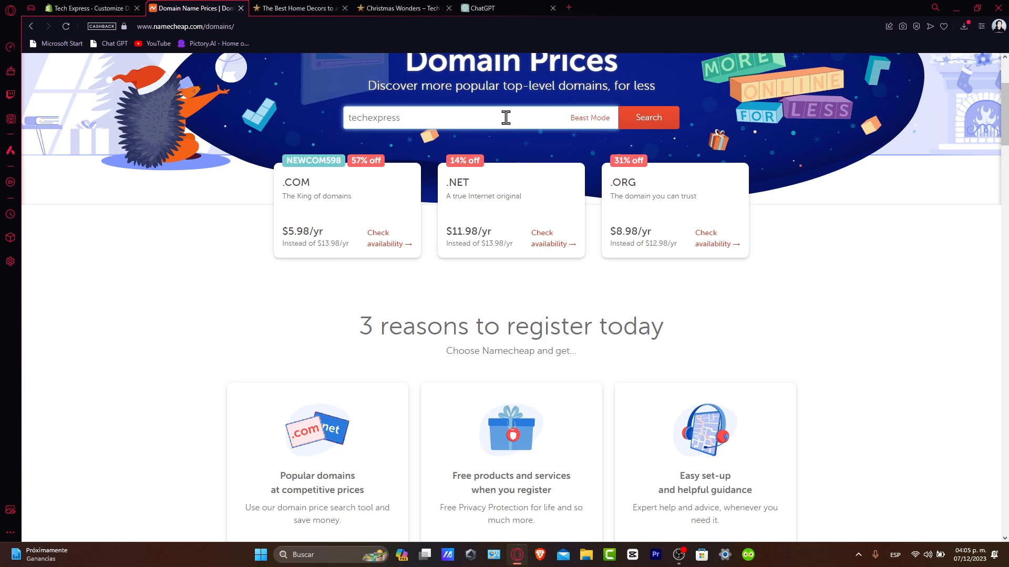
key(Backspace)
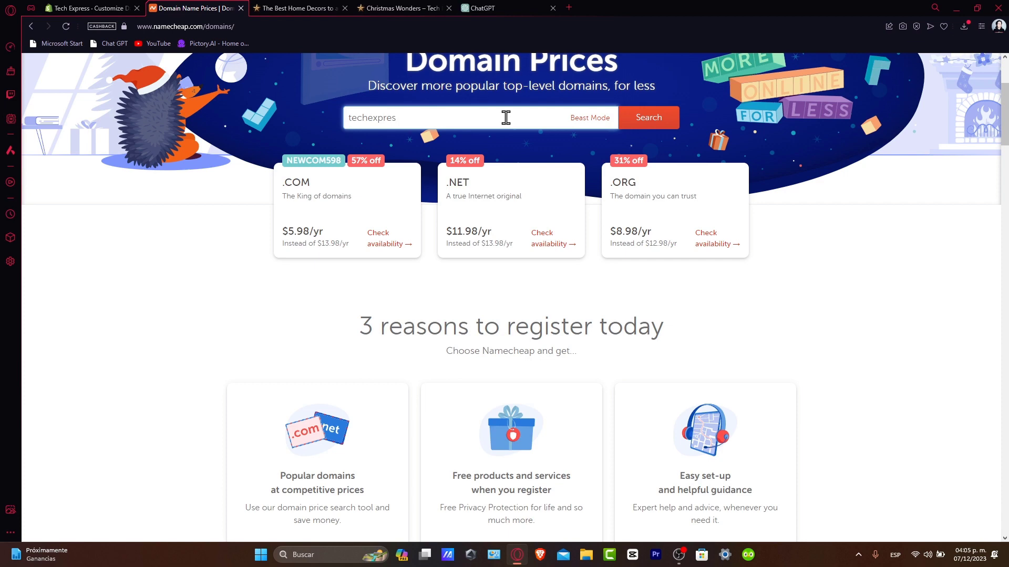
click(648, 116)
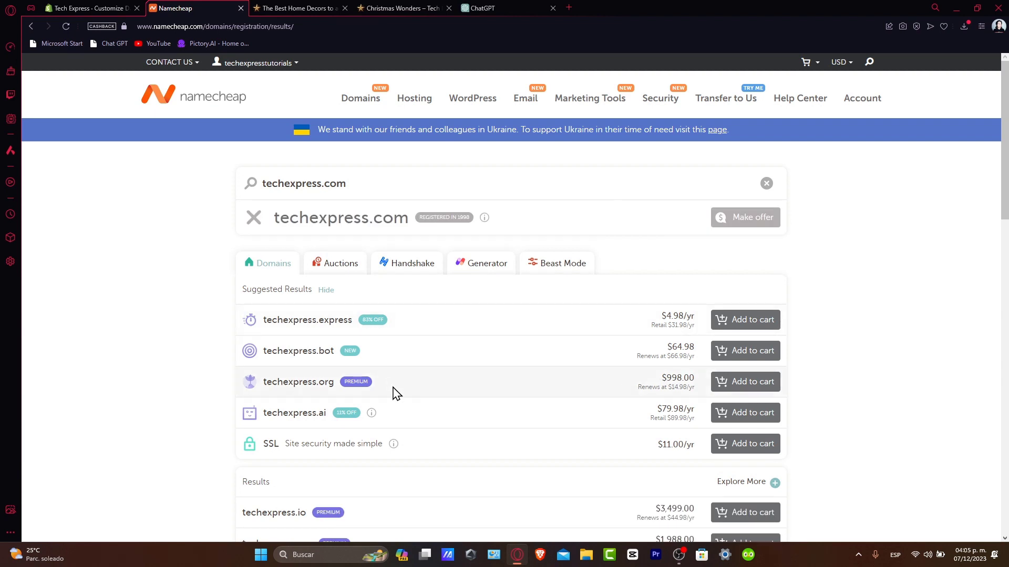
scroll(down, 3)
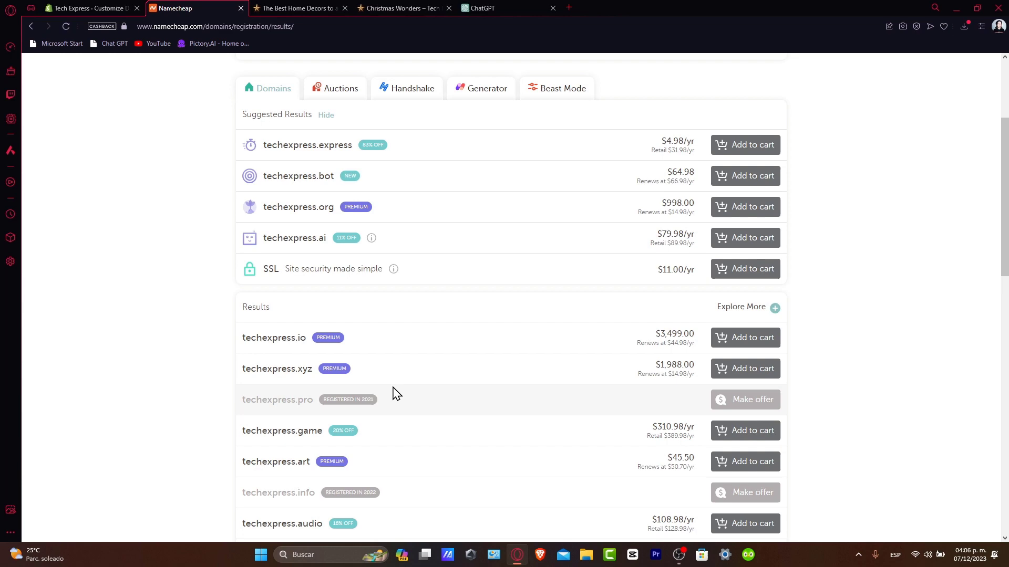
scroll(down, 3)
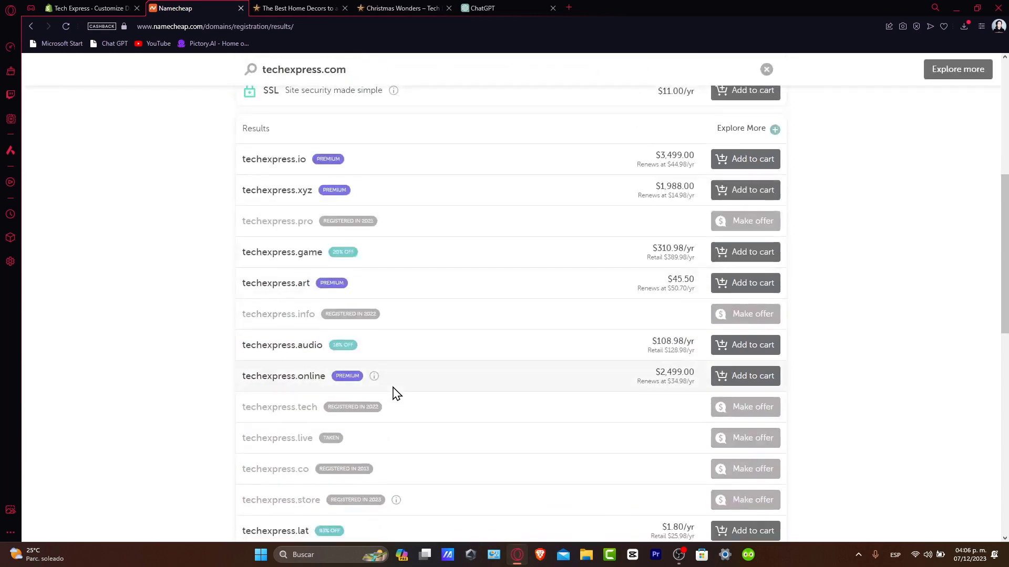
scroll(down, 3)
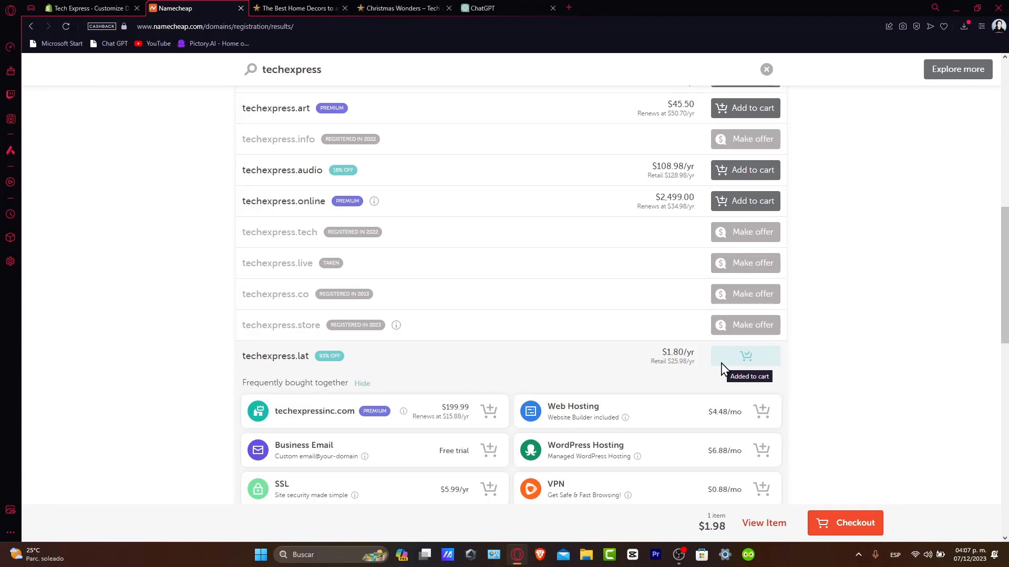
- Add techexpress.lat to the cart and turn off auto-renew for the domain and its privacy
click(845, 522)
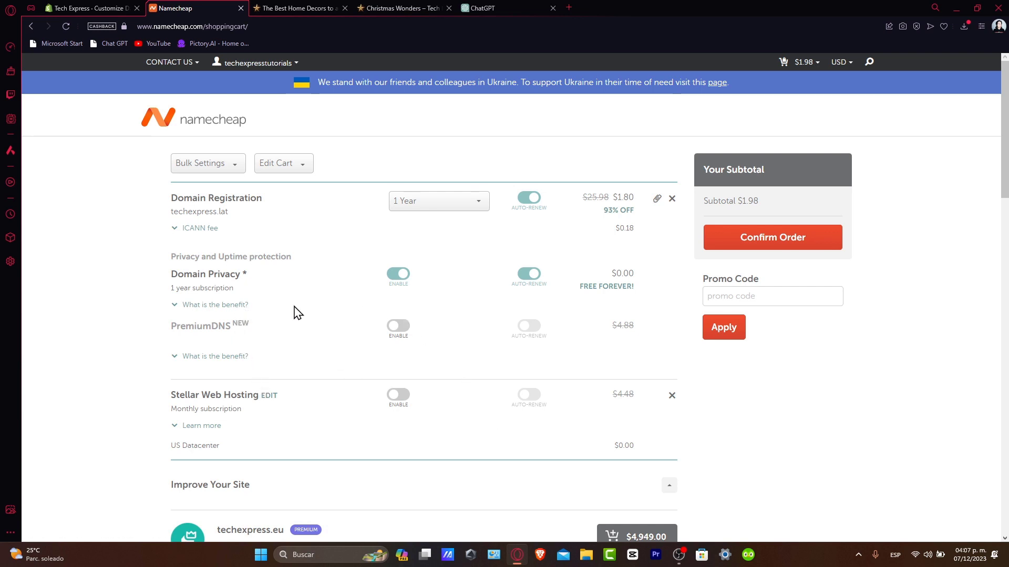
drag(182, 273, 234, 287)
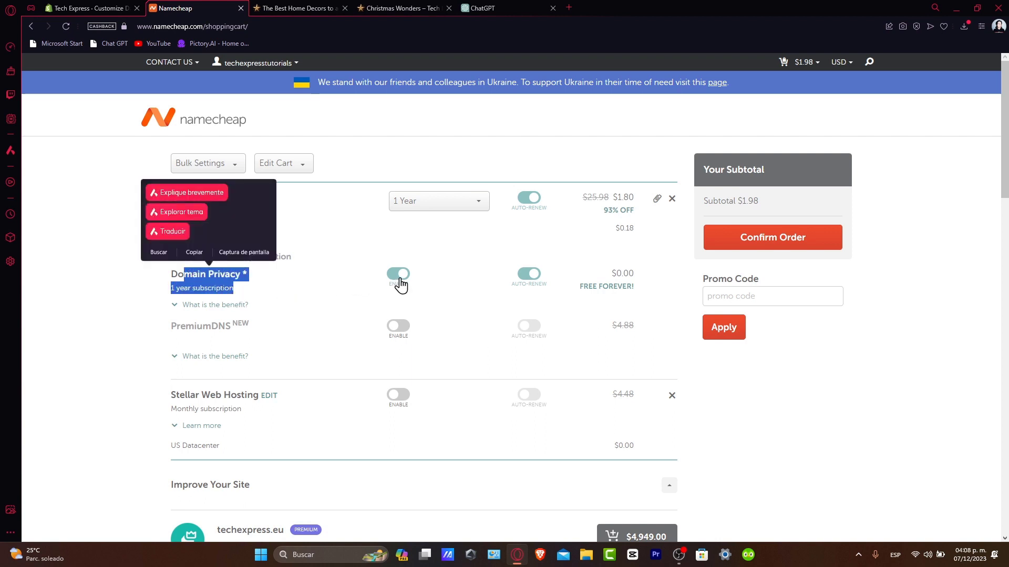
click(527, 198)
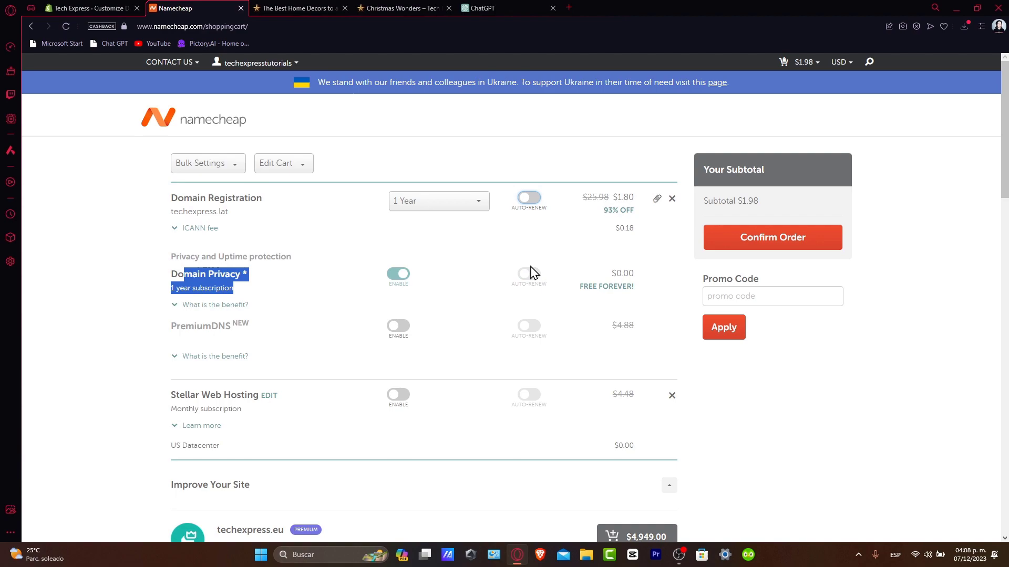
- Apply the empty promo code, leaving a $1.98 subtotal with an expired-coupon error
scroll(down, 3)
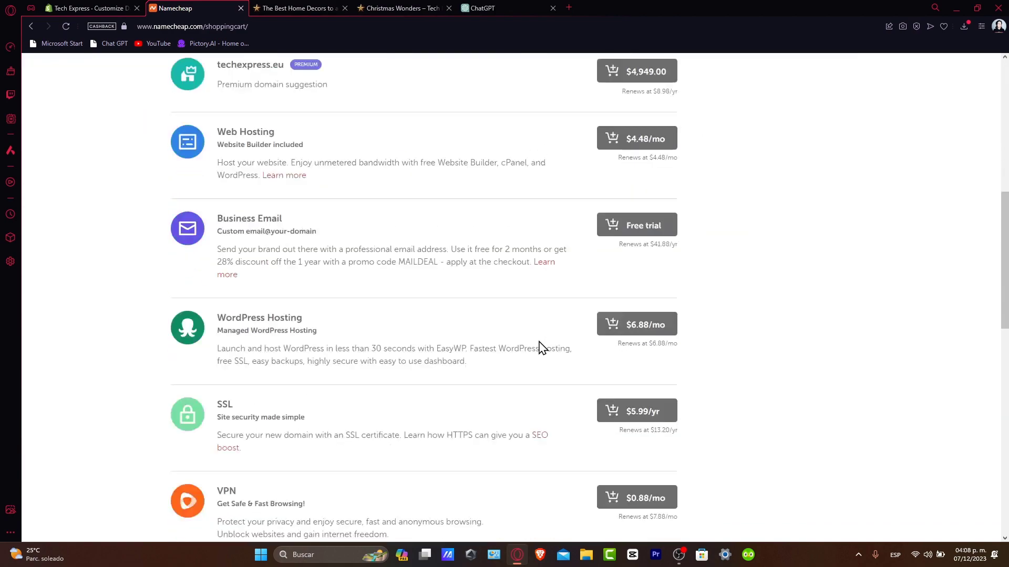
scroll(down, 3)
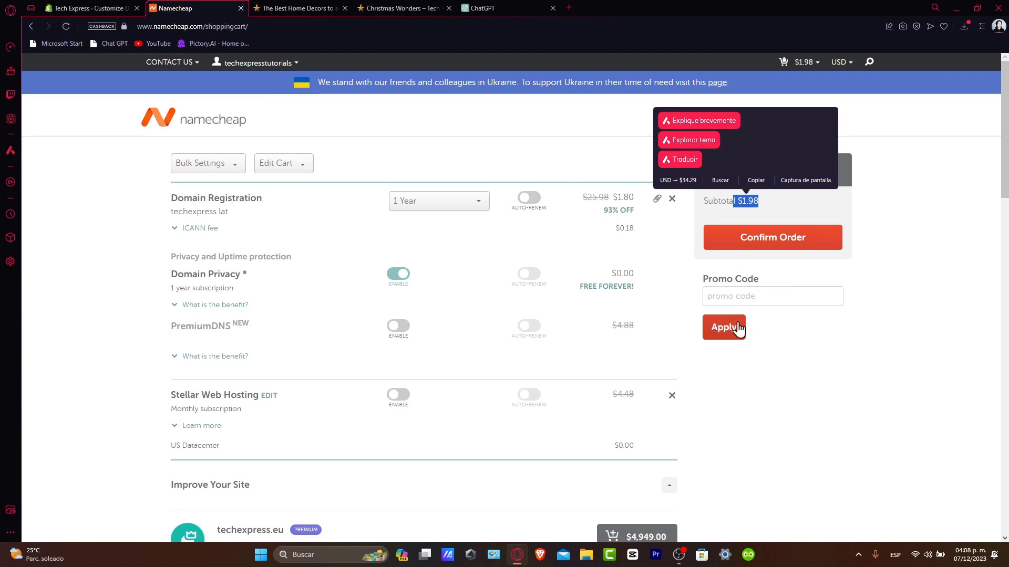
click(723, 327)
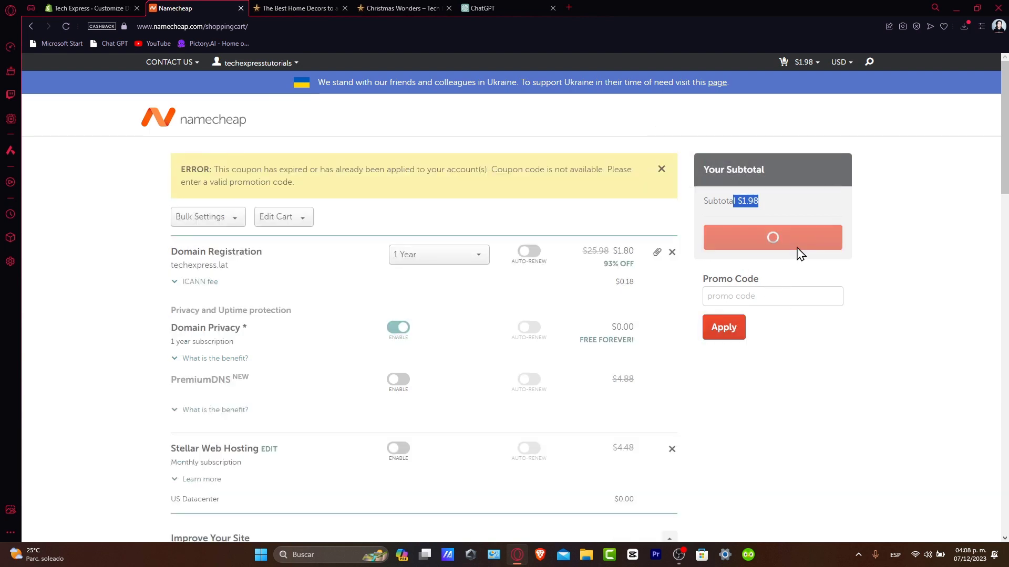
- Confirm the order and pay the $1.98 total with Pay Now, reaching the thank-you confirmation
click(773, 237)
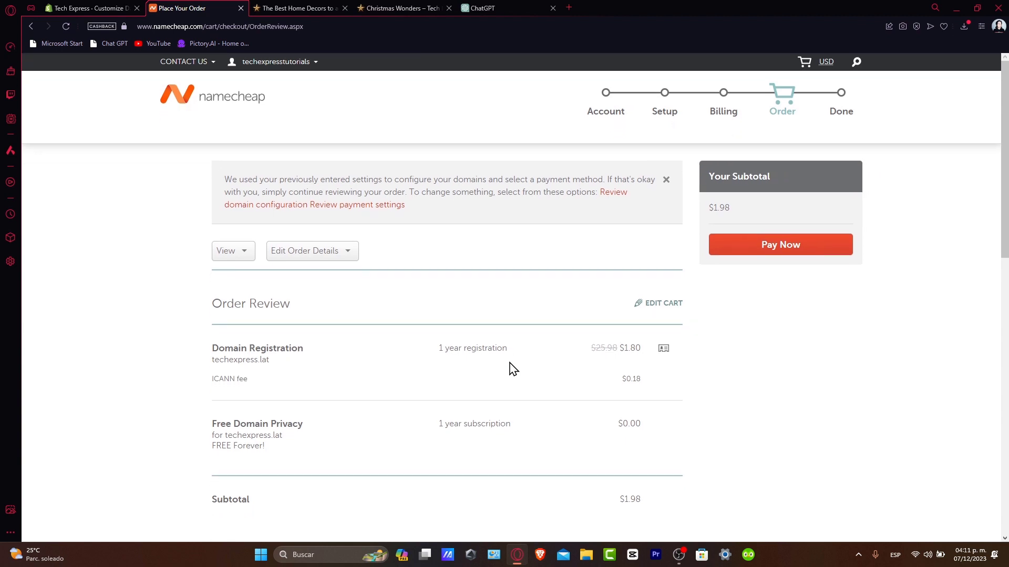
scroll(down, 3)
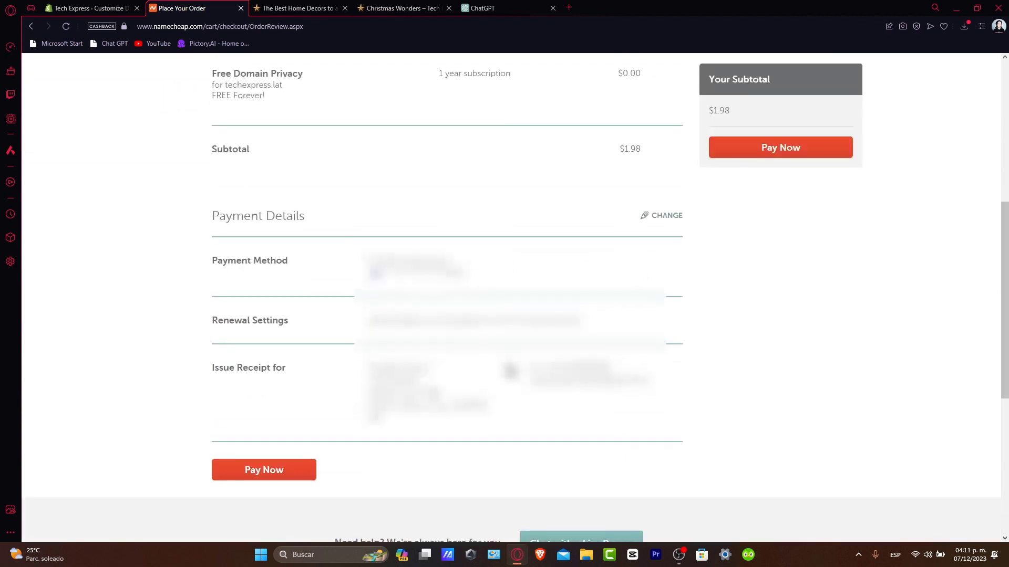
click(262, 470)
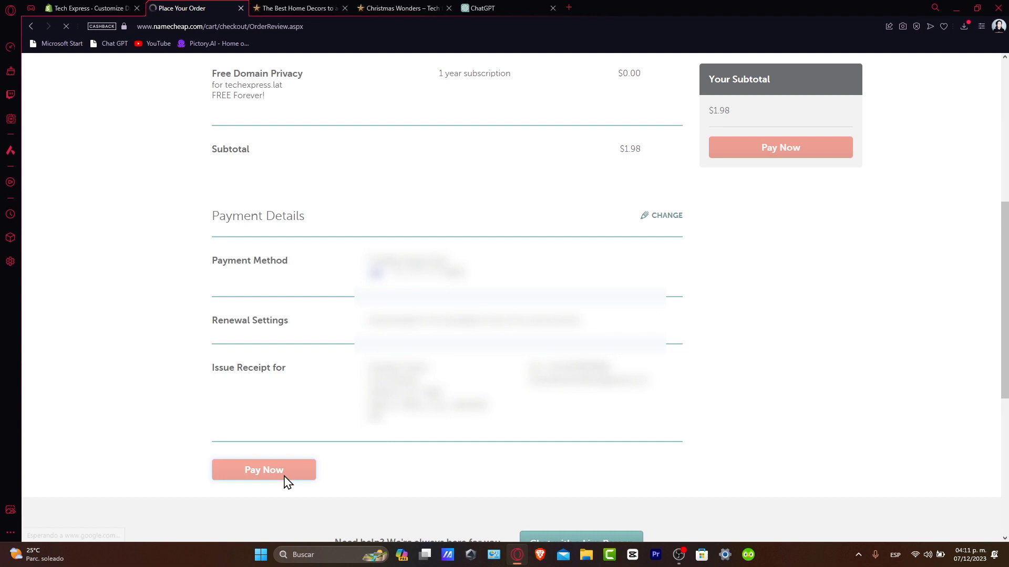
click(263, 470)
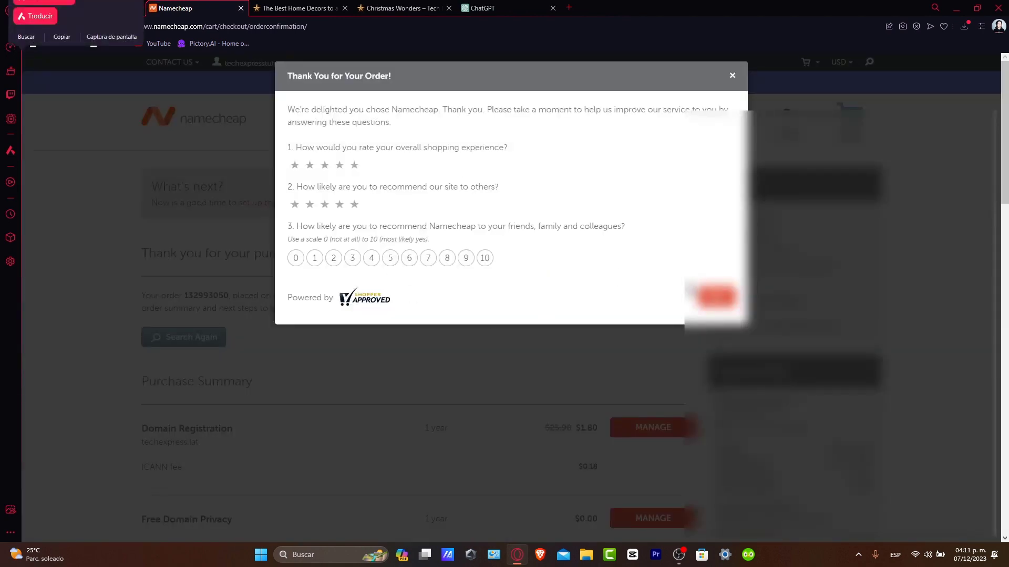
- Close the survey and open Manage for techexpress.lat, showing it active Dec 7, 2023 to Dec 7, 2024
click(731, 76)
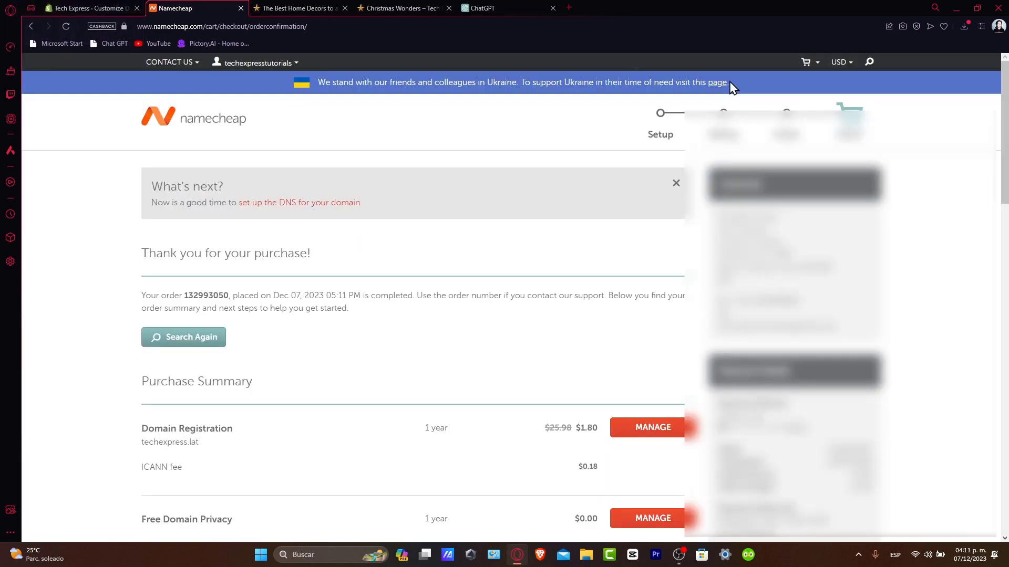
mouse_move(251, 292)
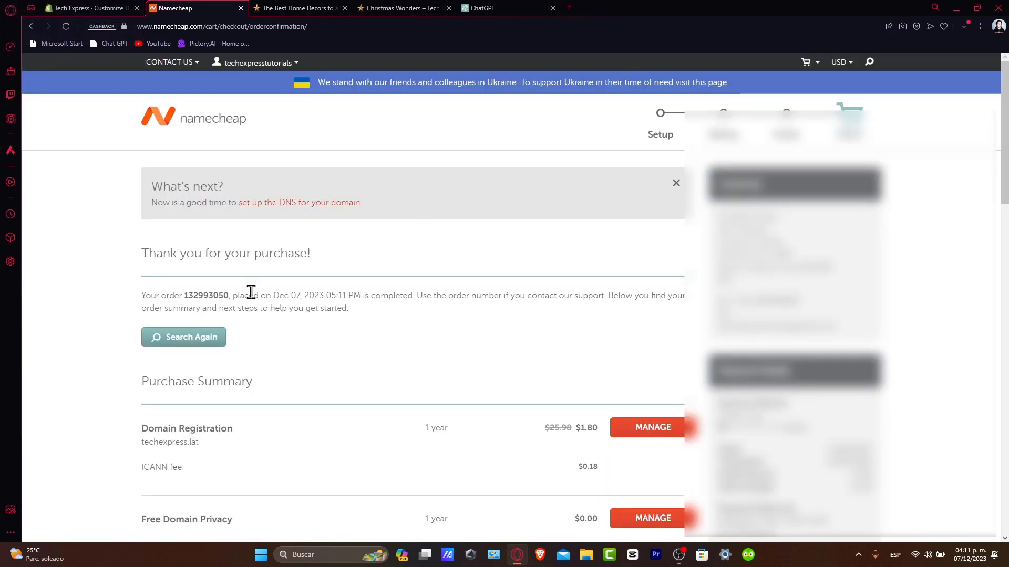
mouse_move(574, 266)
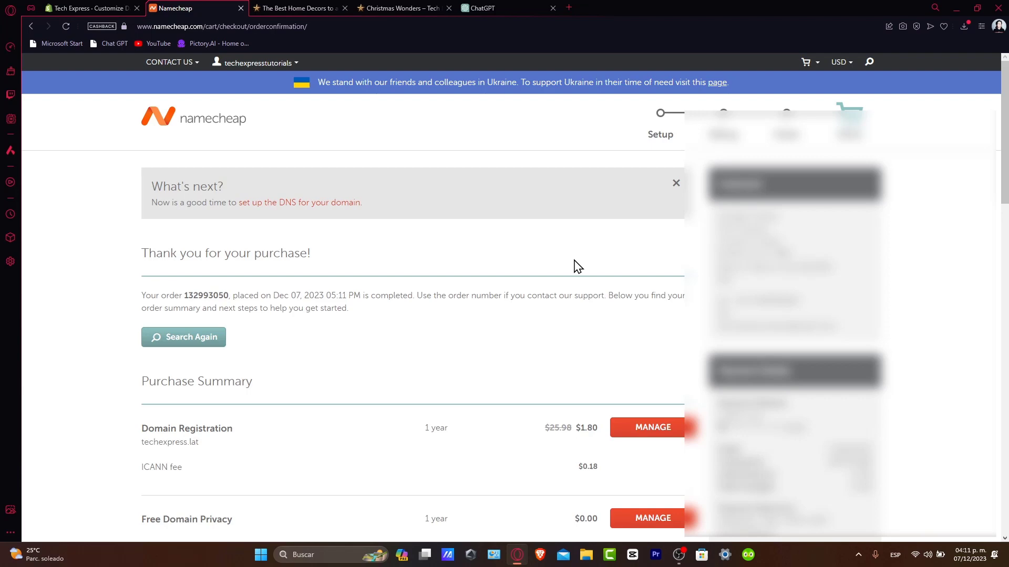
scroll(down, 3)
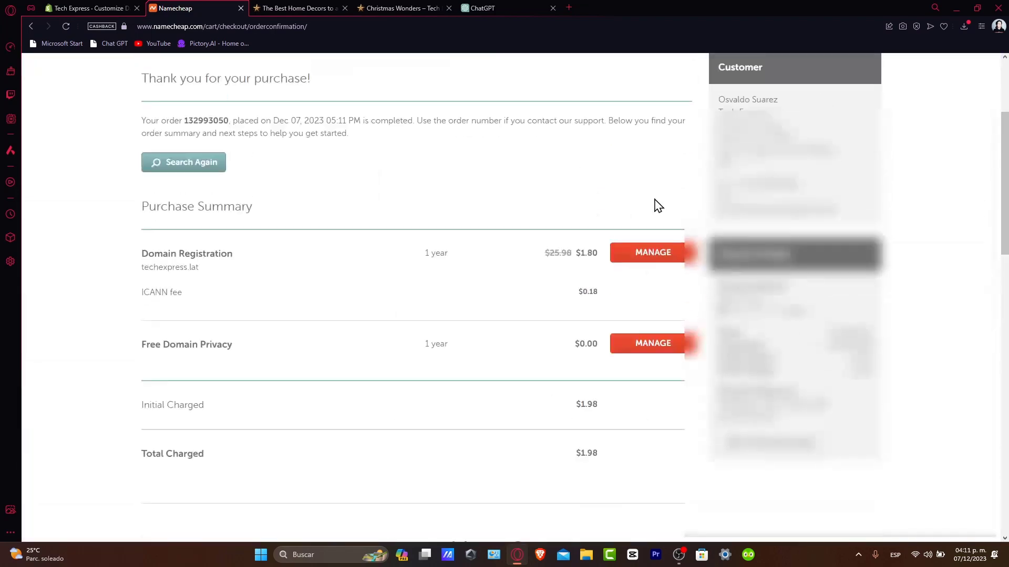
click(653, 252)
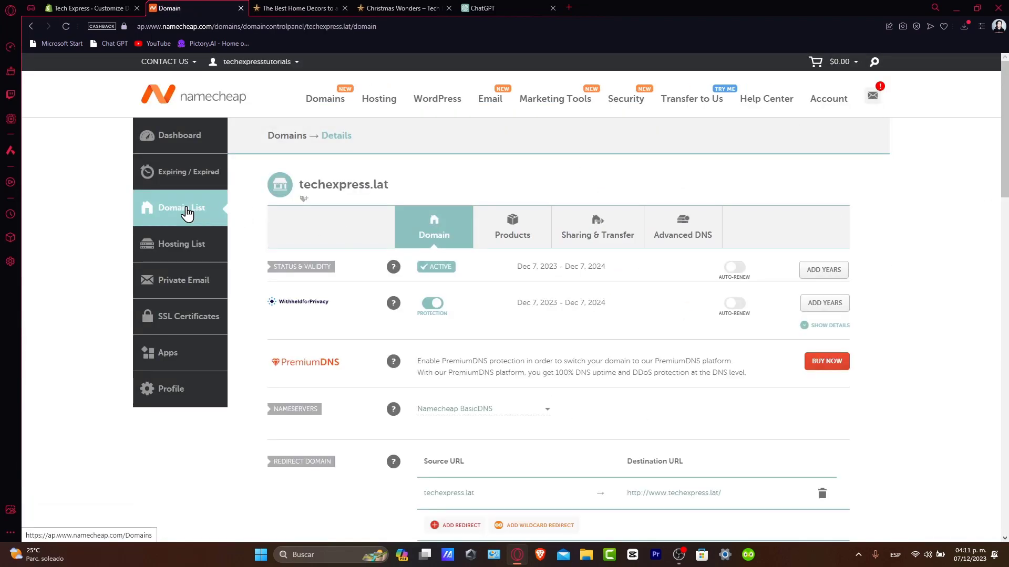
scroll(down, 3)
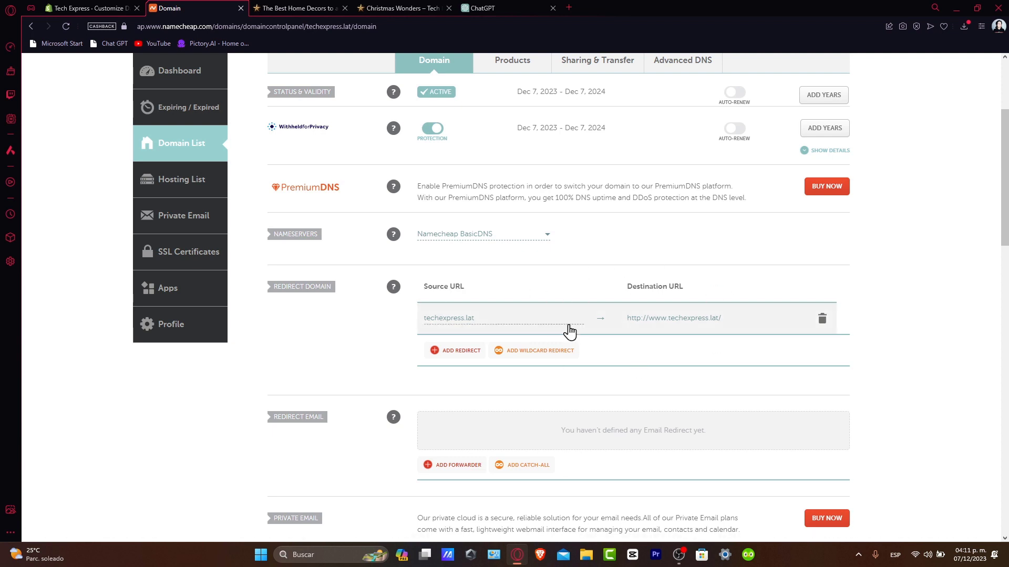
mouse_move(655, 287)
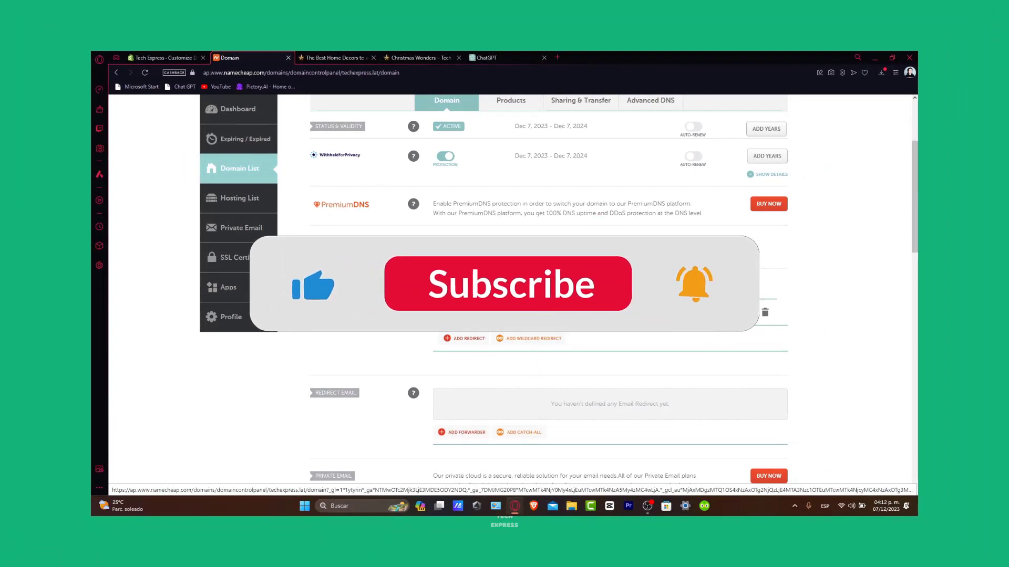
click(506, 283)
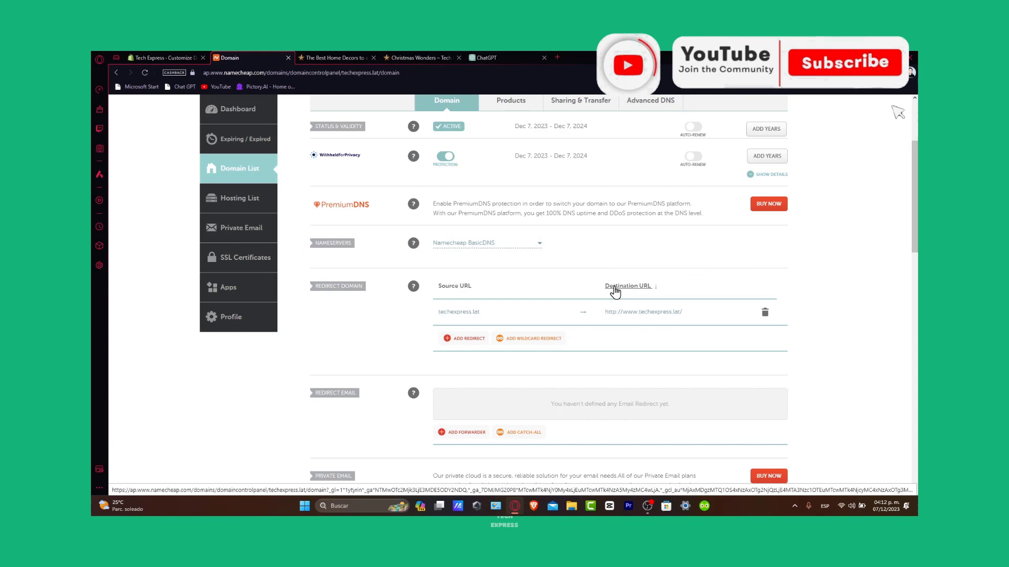
click(843, 62)
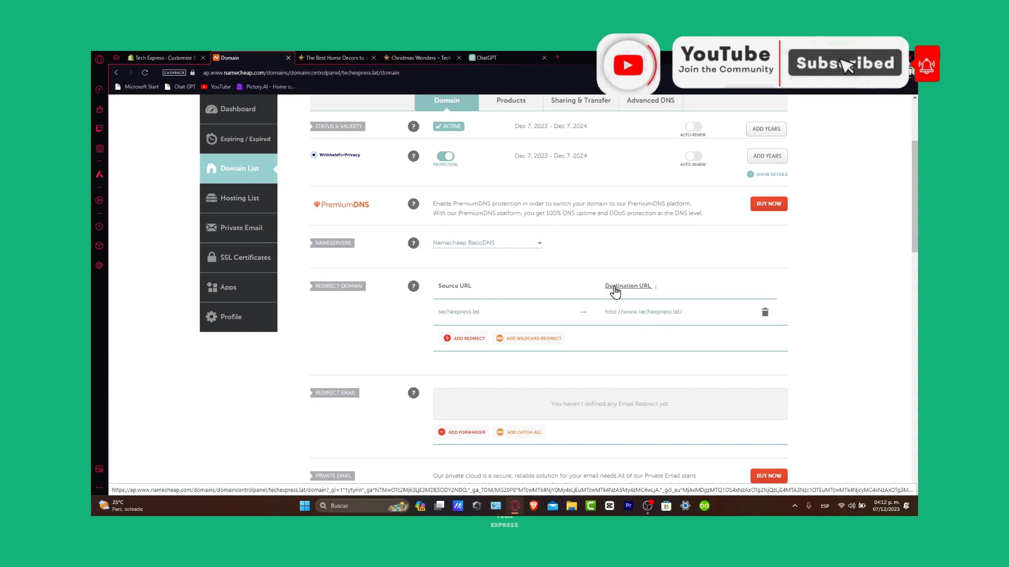